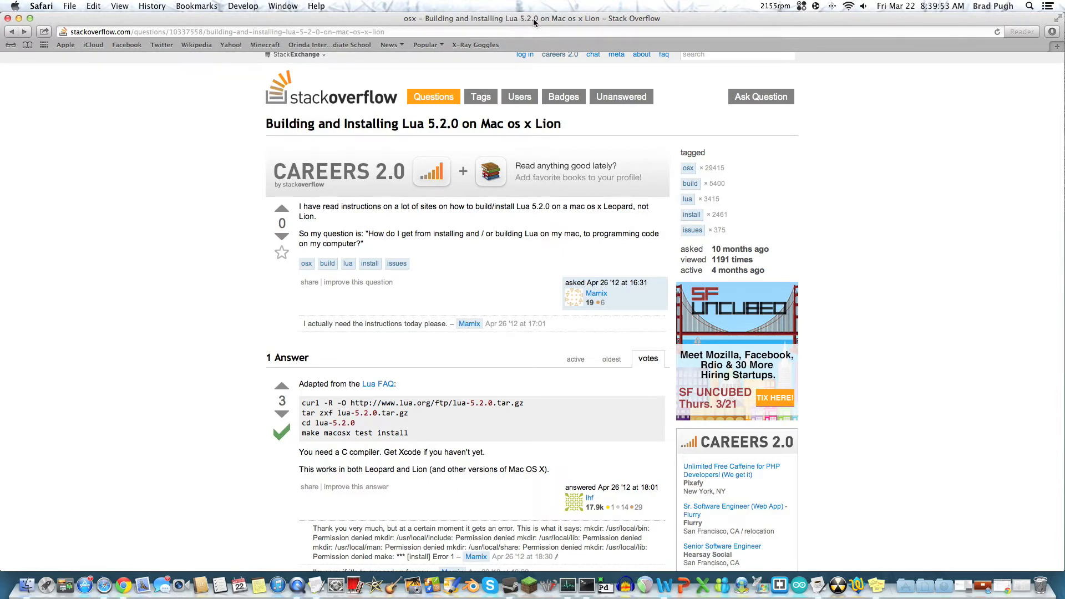
- Select the version numbers in the curl and tar lines so each reads 5.2.1
scroll("down", 3)
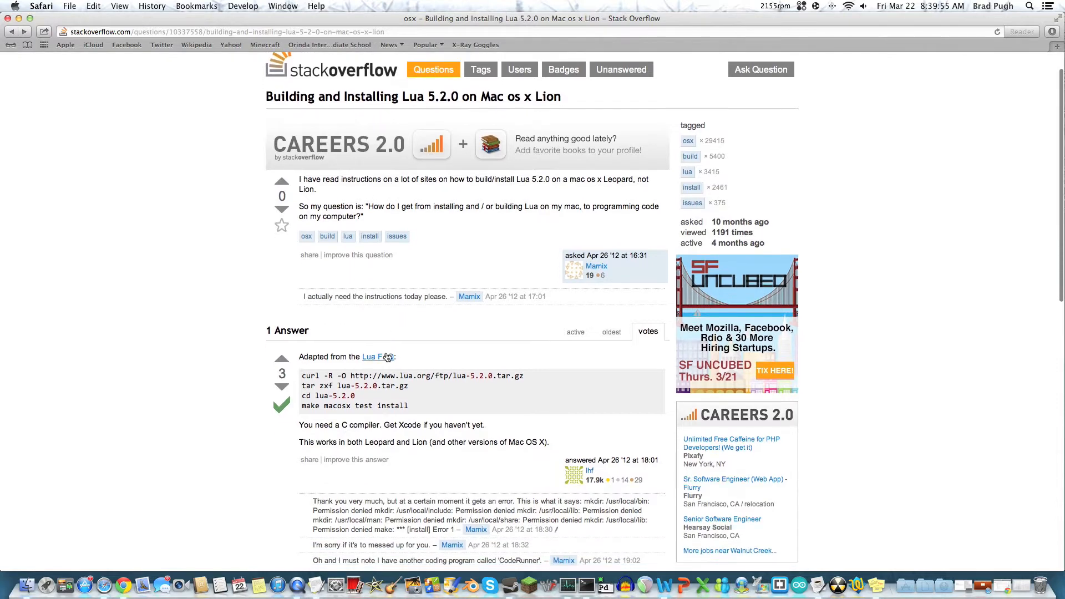
scroll("down", 3)
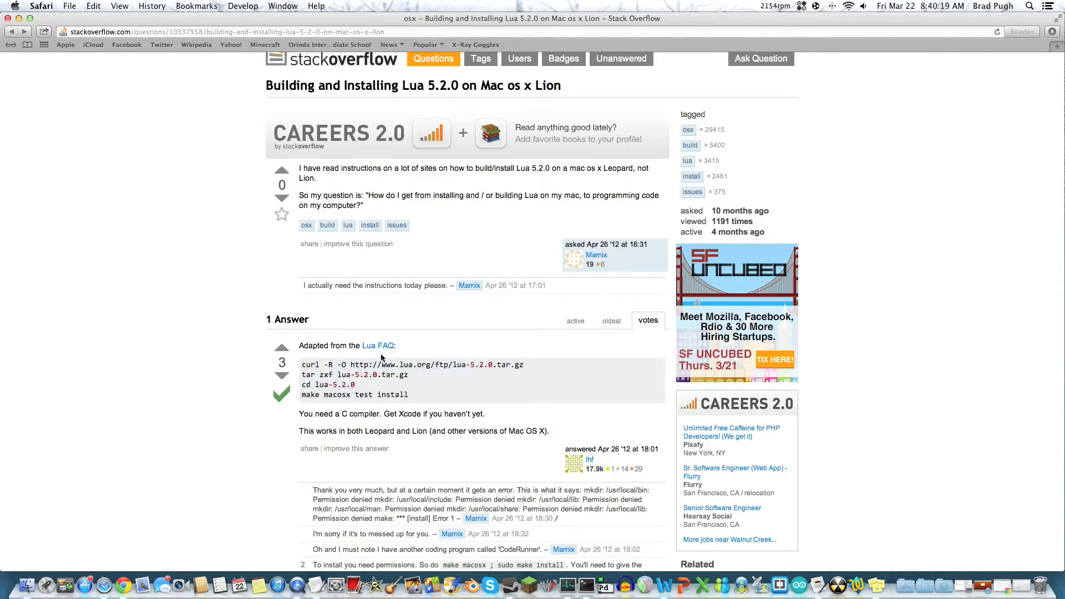
mouse_move(418, 353)
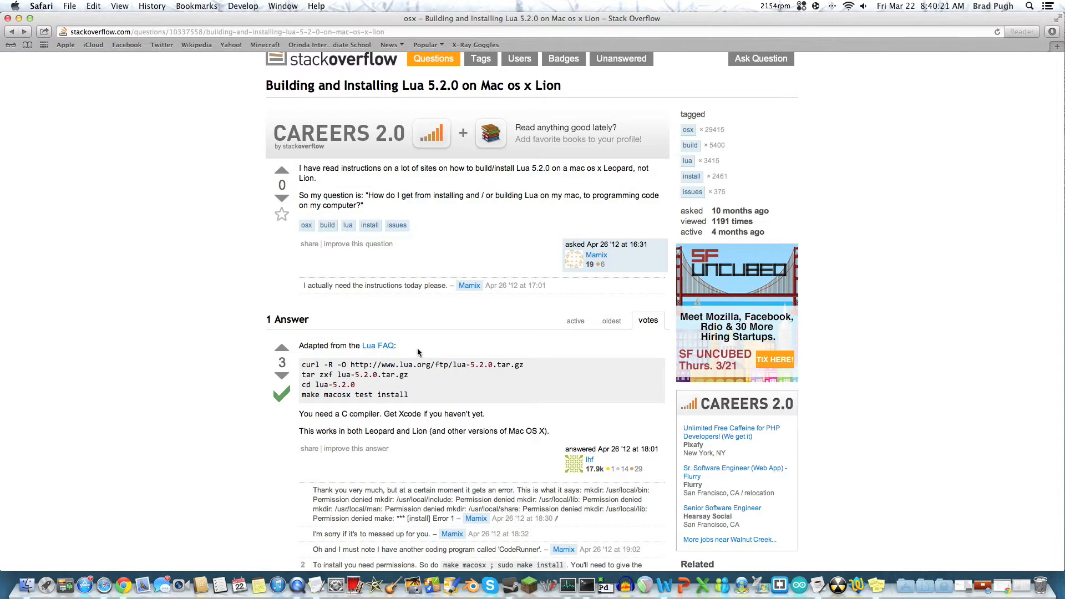
mouse_move(419, 378)
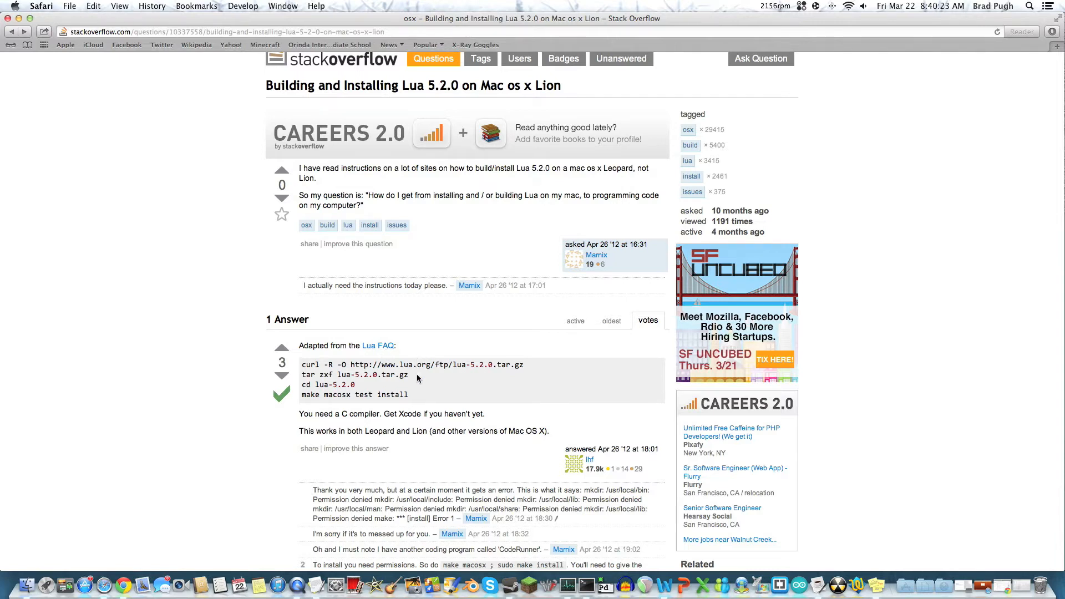
double_click(396, 395)
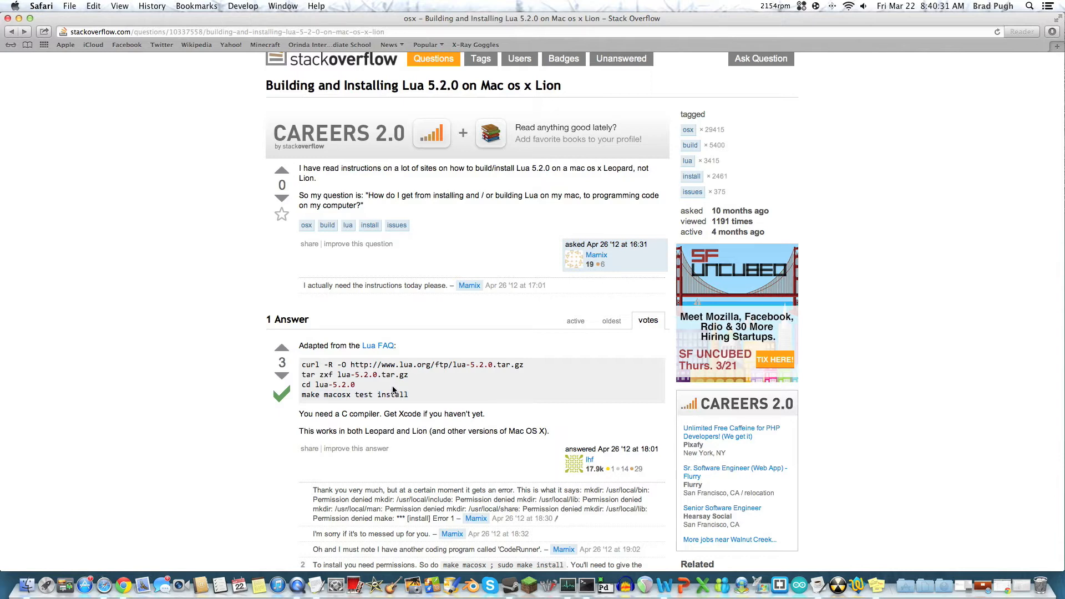
mouse_move(417, 368)
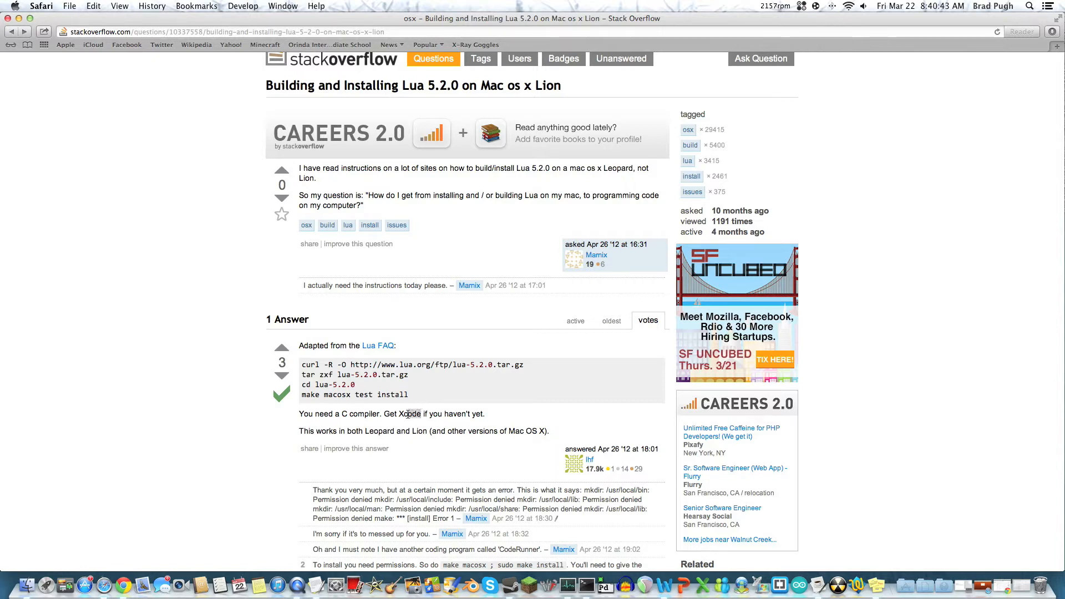
double_click(409, 414)
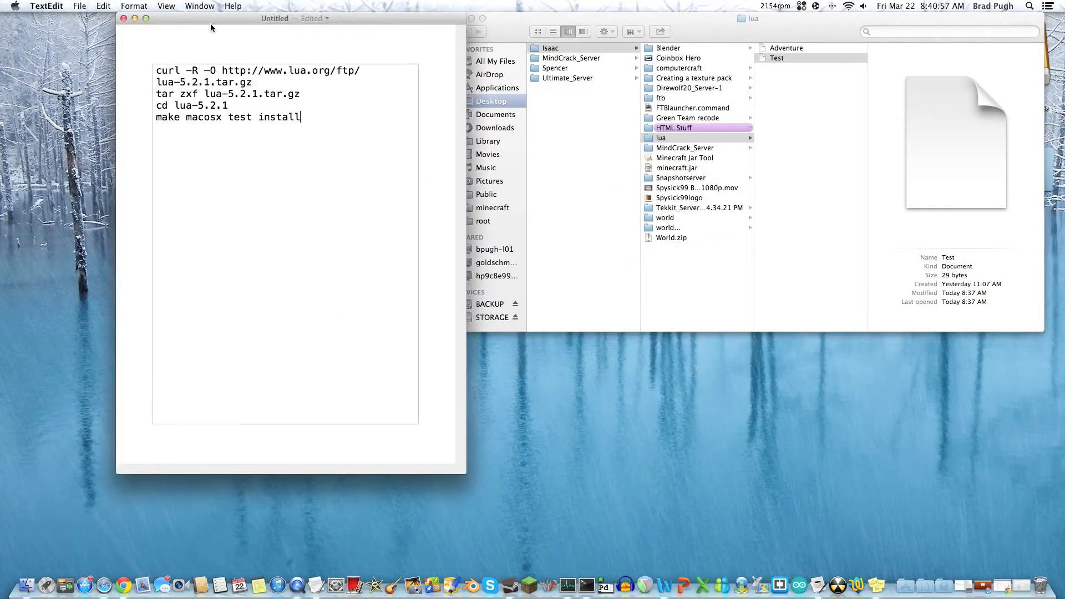
double_click(237, 93)
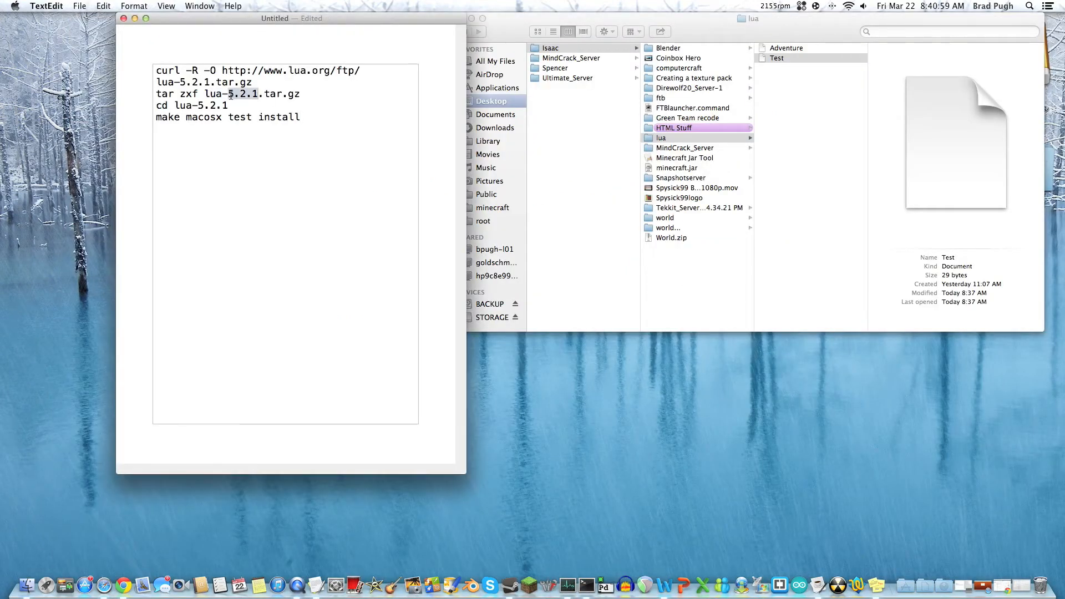
left_click_drag(157, 81, 298, 106)
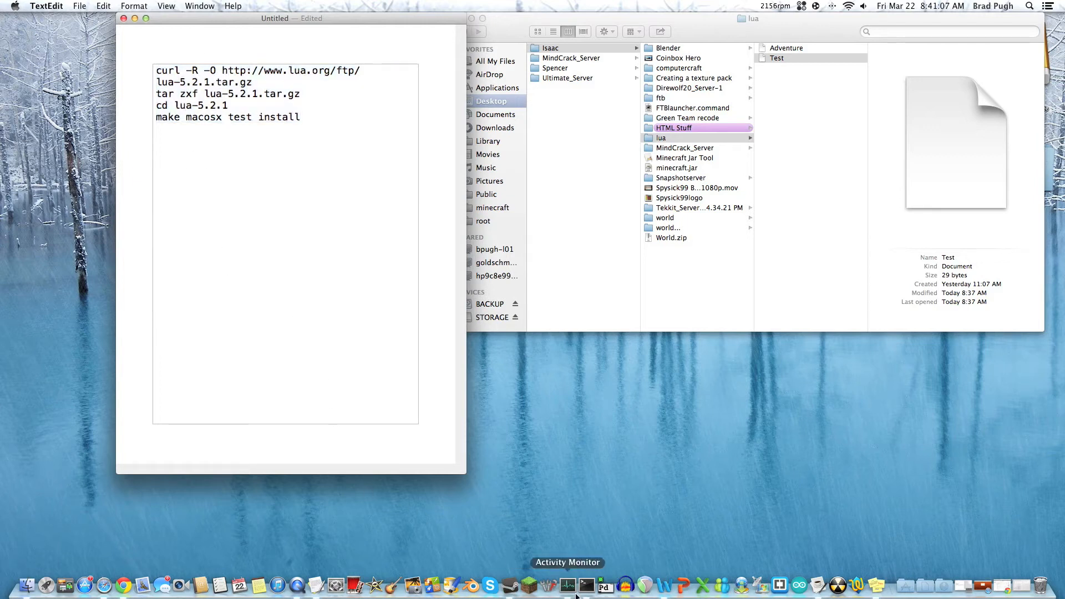
right_click(586, 585)
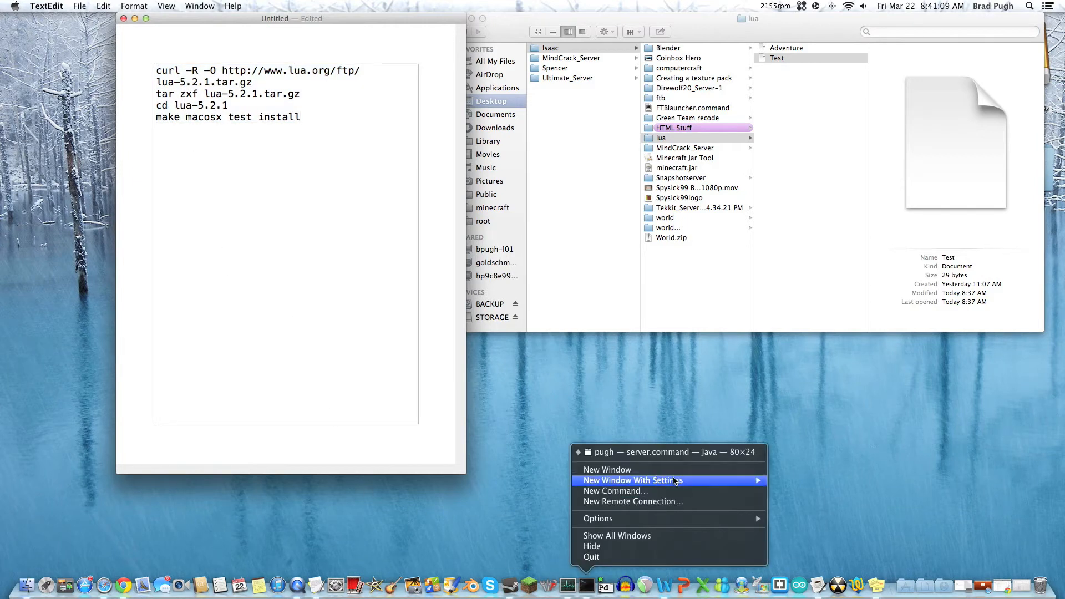
left_click(607, 470)
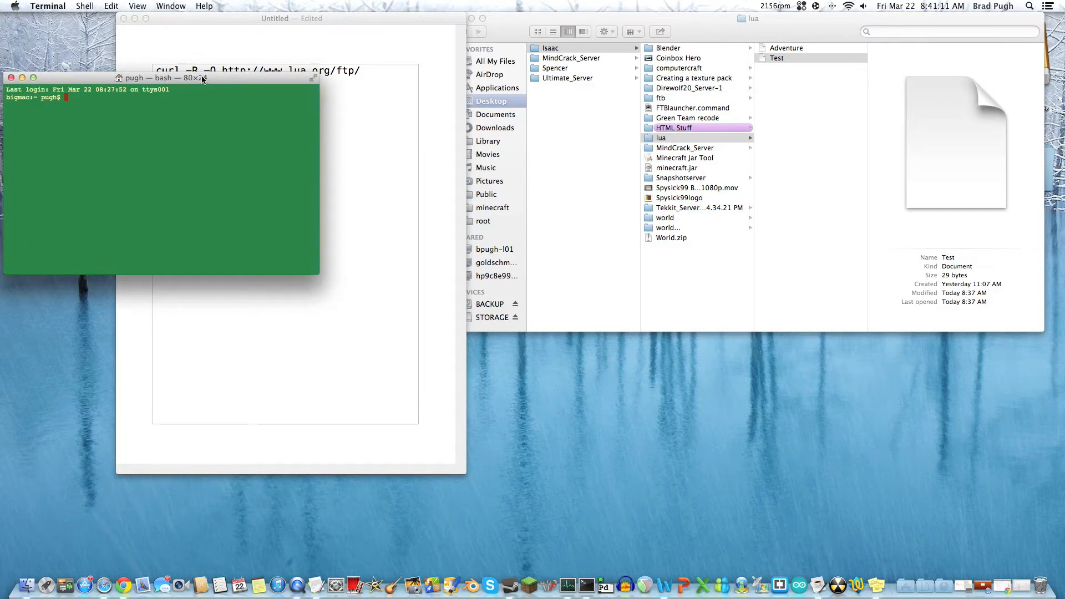
left_click_drag(198, 77, 313, 44)
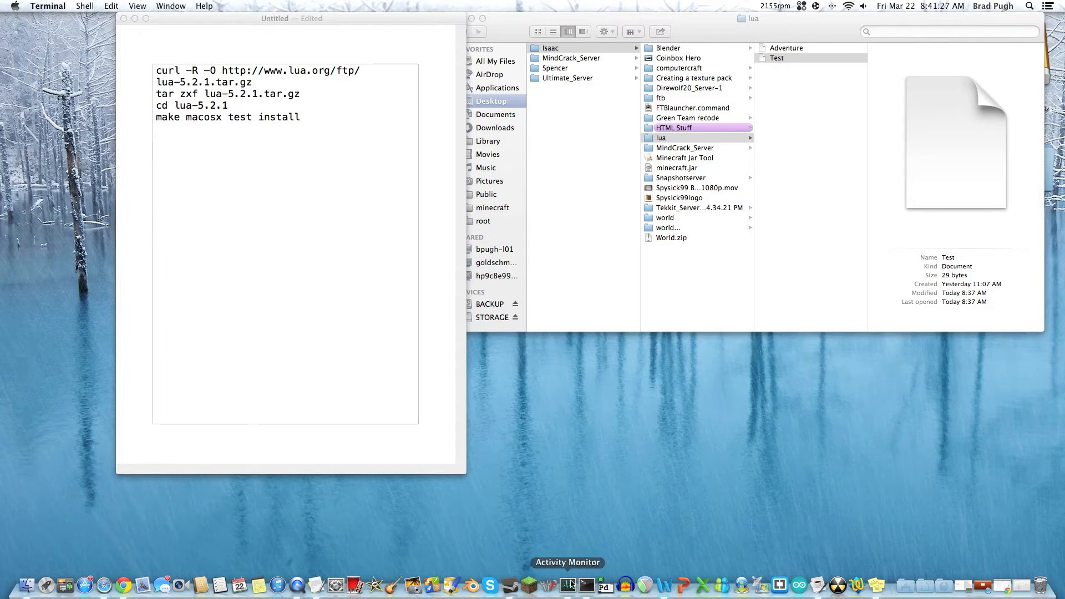
right_click(584, 585)
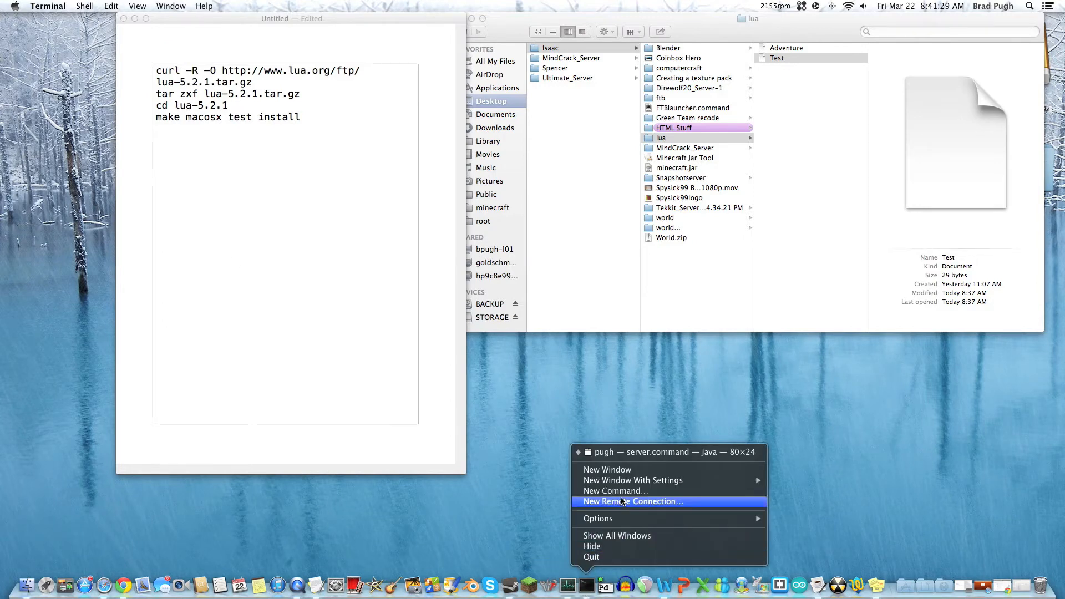
mouse_move(631, 480)
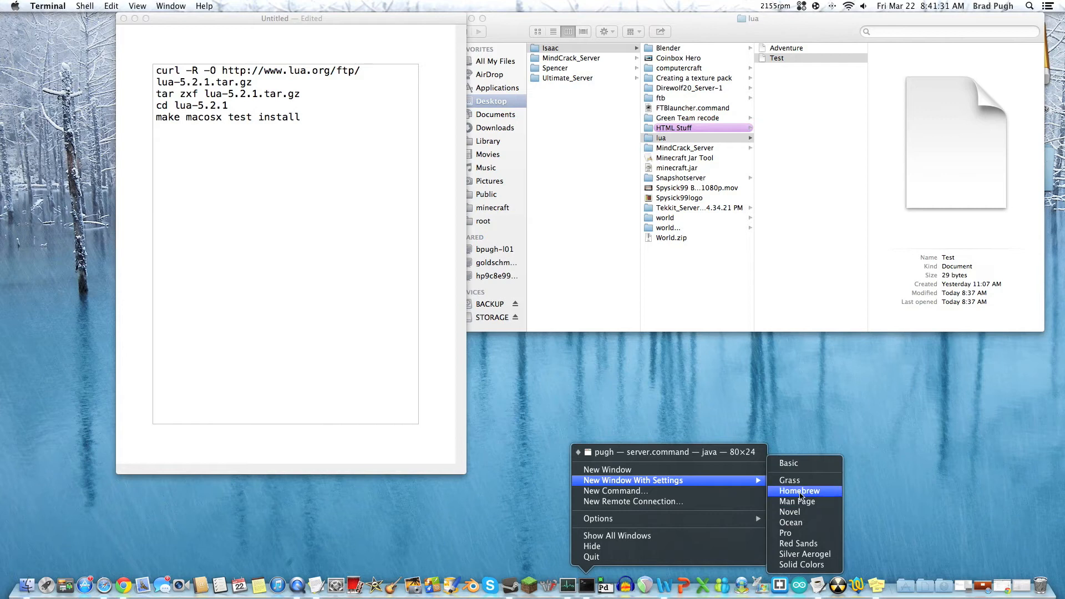
left_click(800, 490)
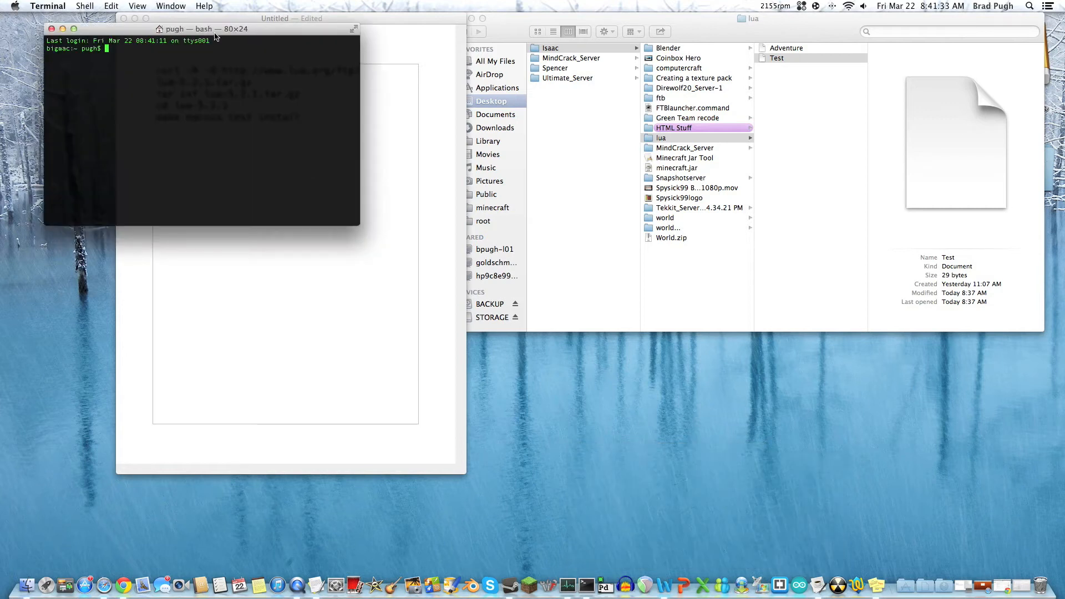
left_click_drag(174, 29, 696, 91)
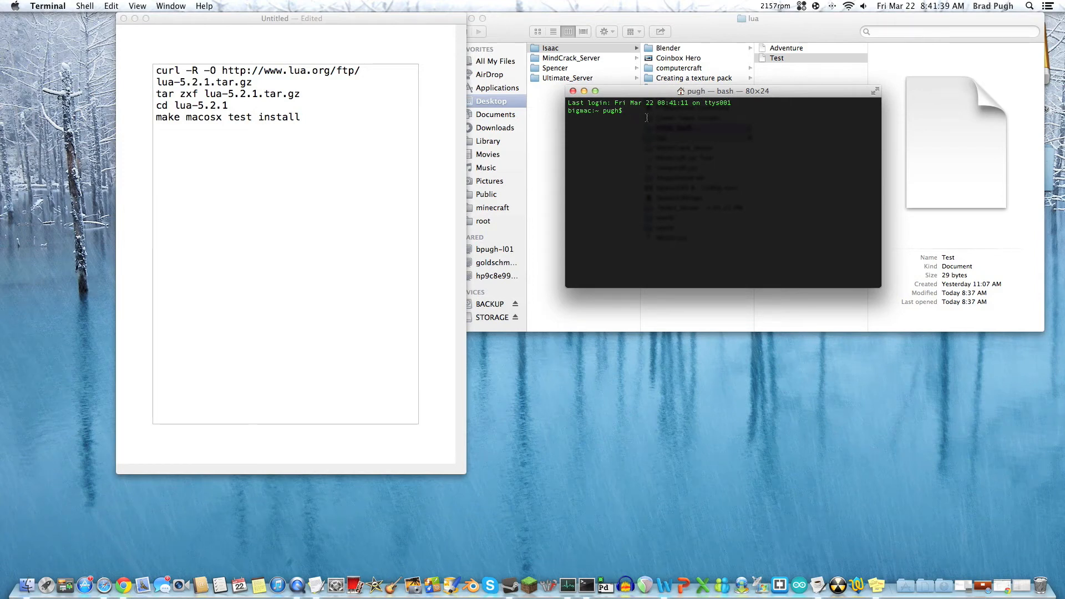
type("lua")
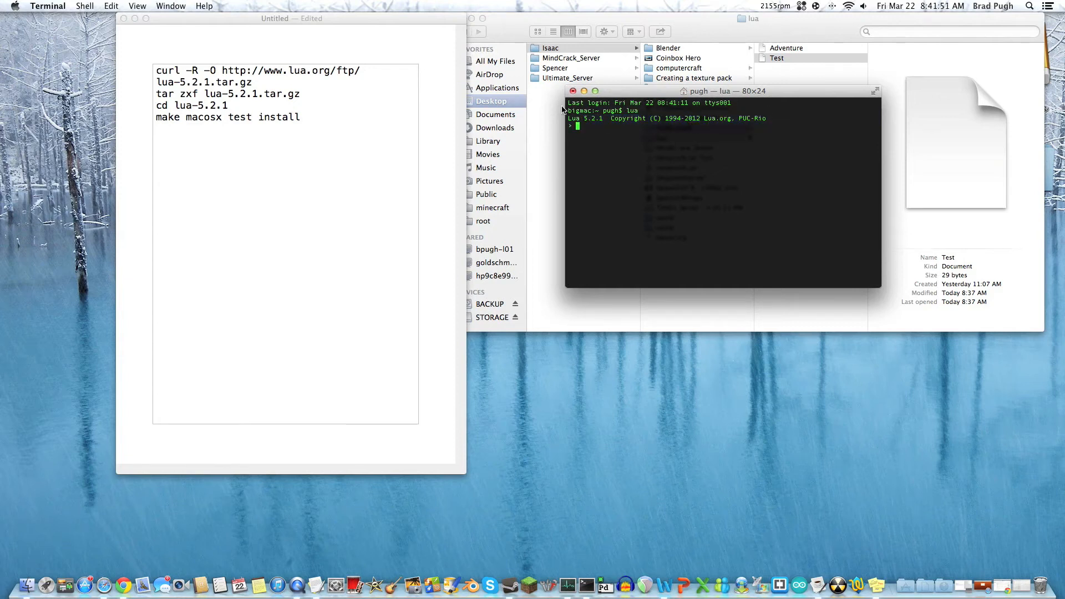
left_click(574, 91)
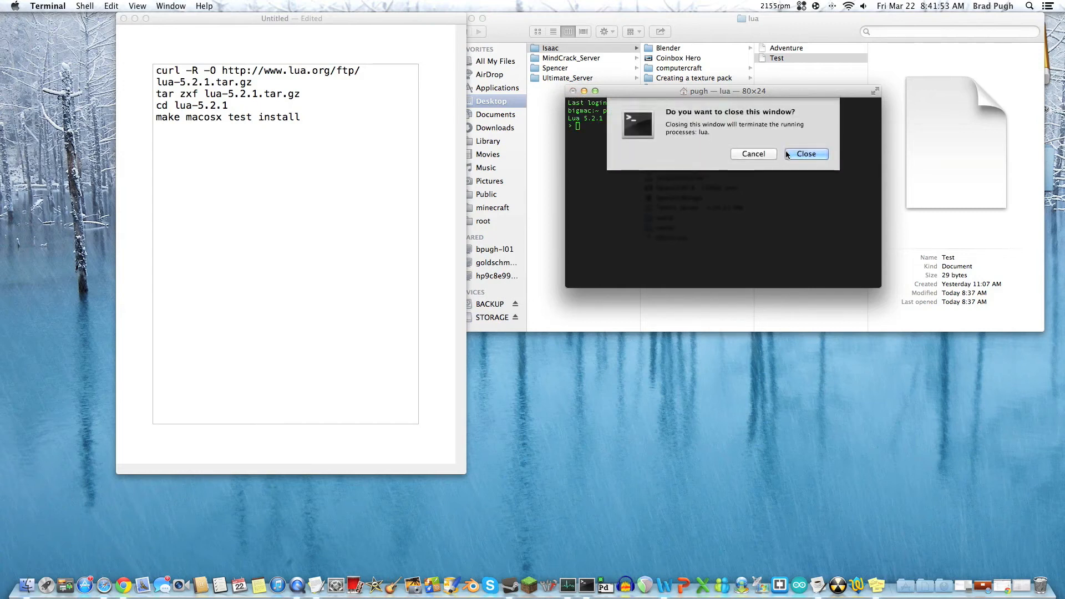
left_click(806, 153)
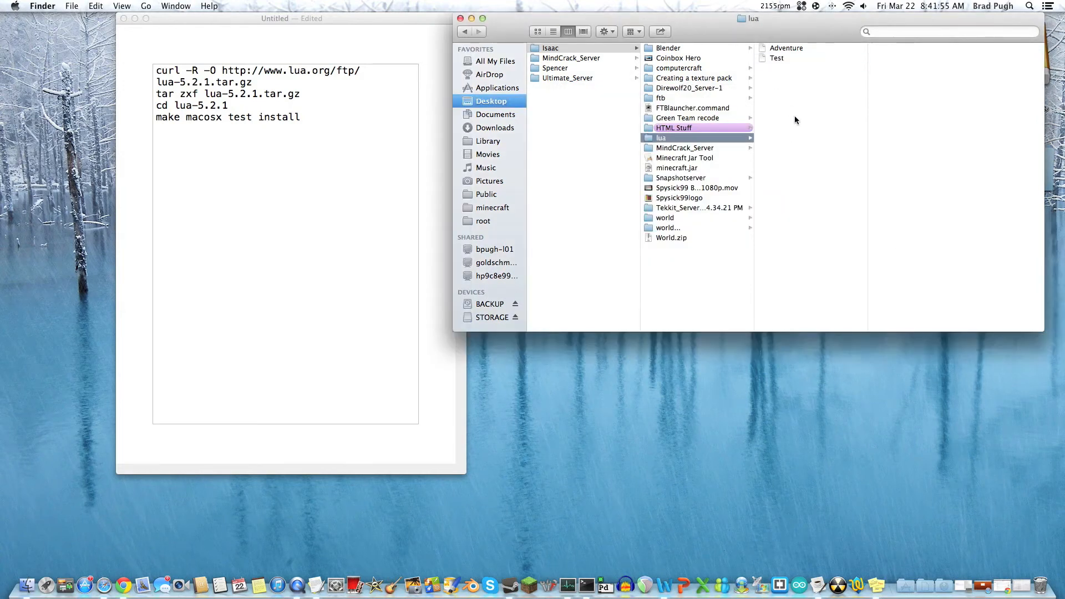
mouse_move(772, 120)
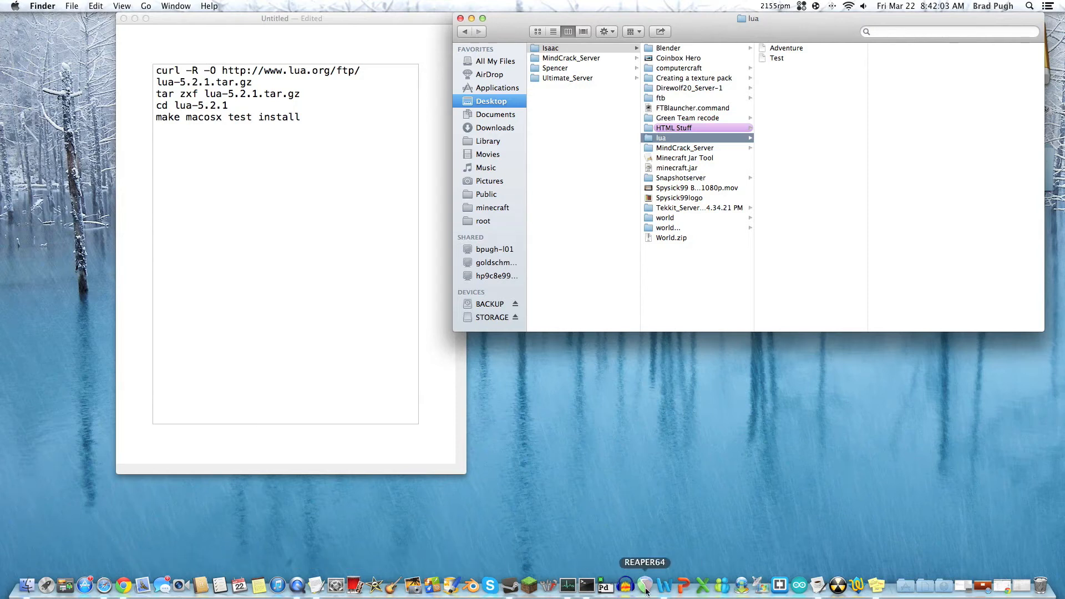
- Start a fresh Terminal bash window and position it on screen
right_click(585, 586)
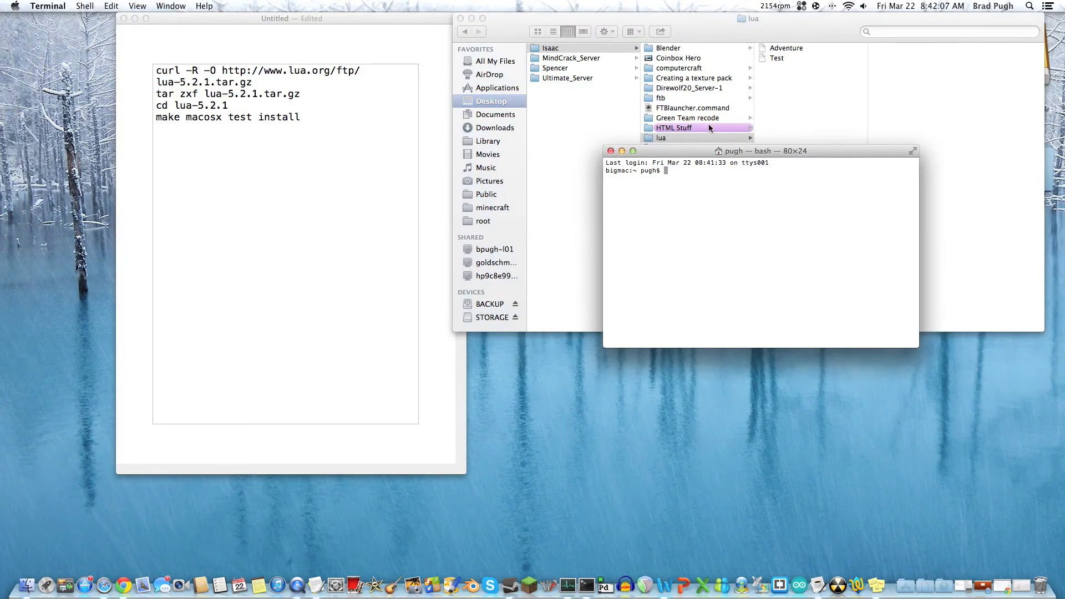
left_click_drag(761, 149, 761, 287)
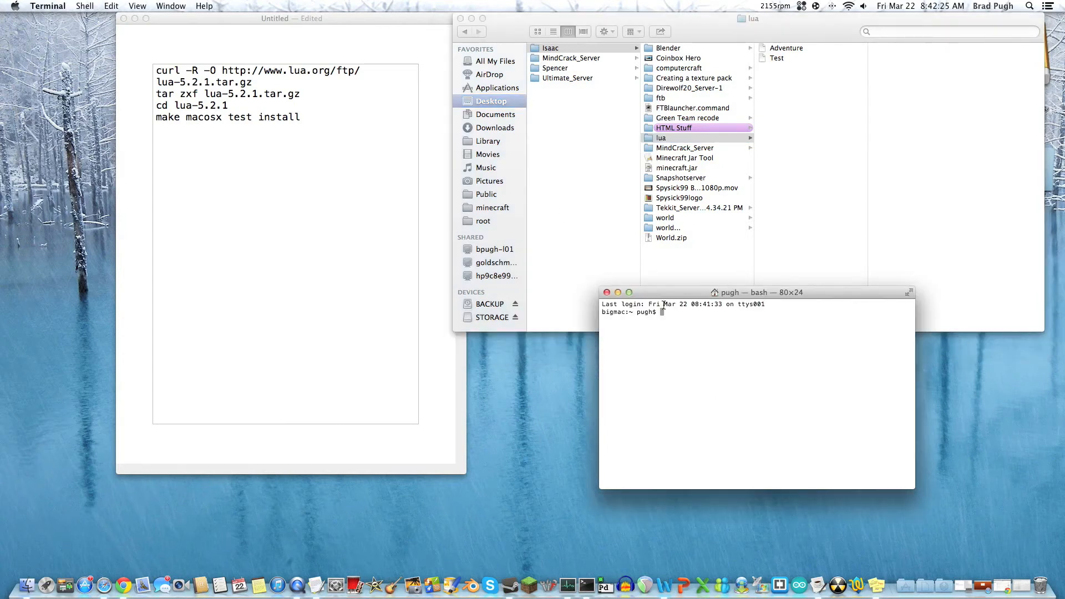
- Enter cd desktop/isaac/lua, correcting a mistyped letter after desktop/
type("cd")
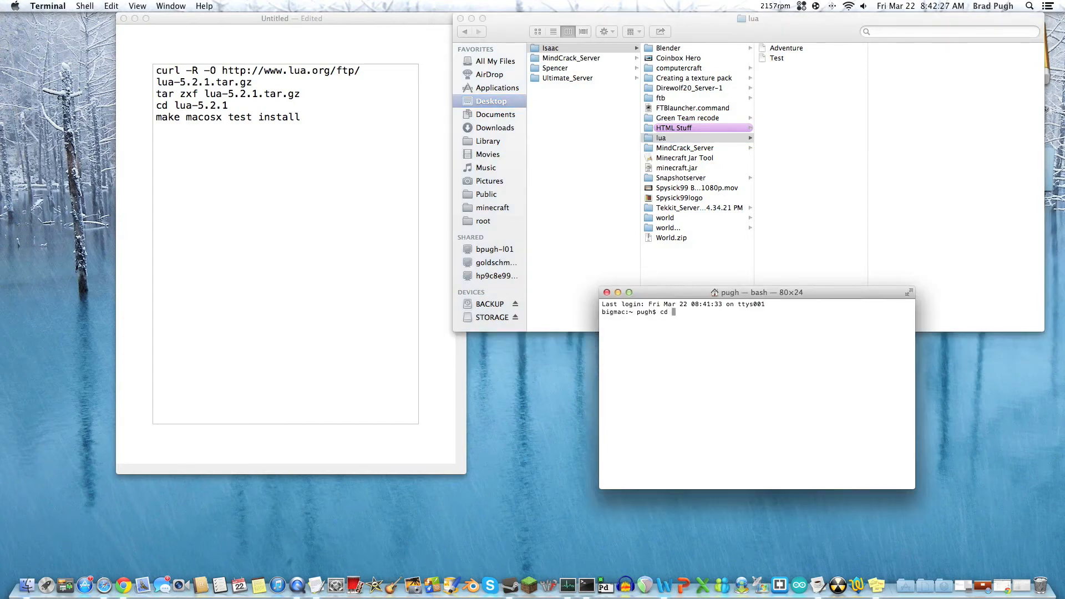
type("desk")
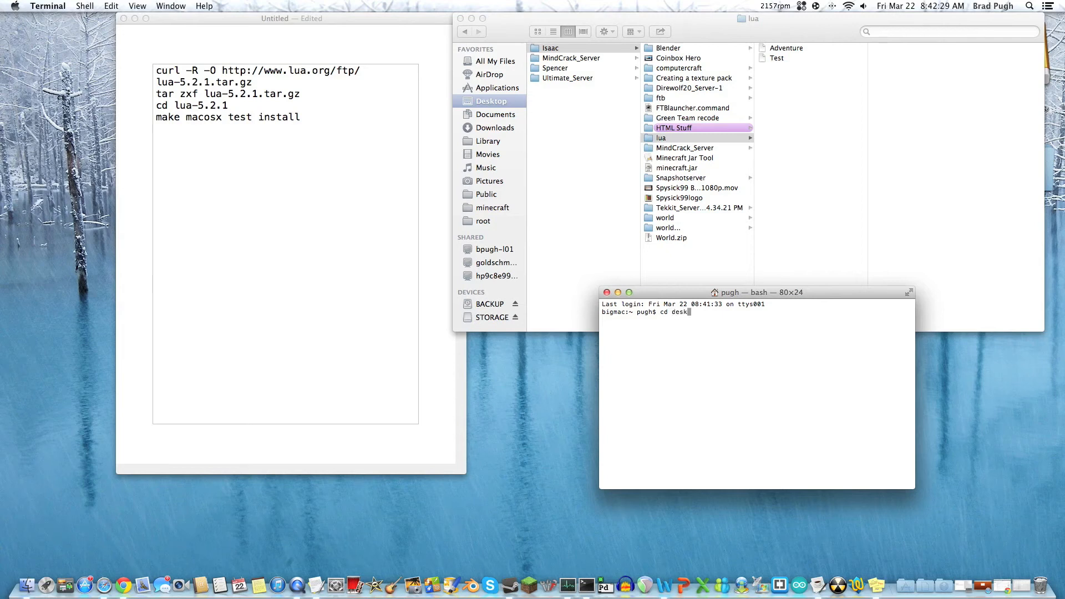
type("top")
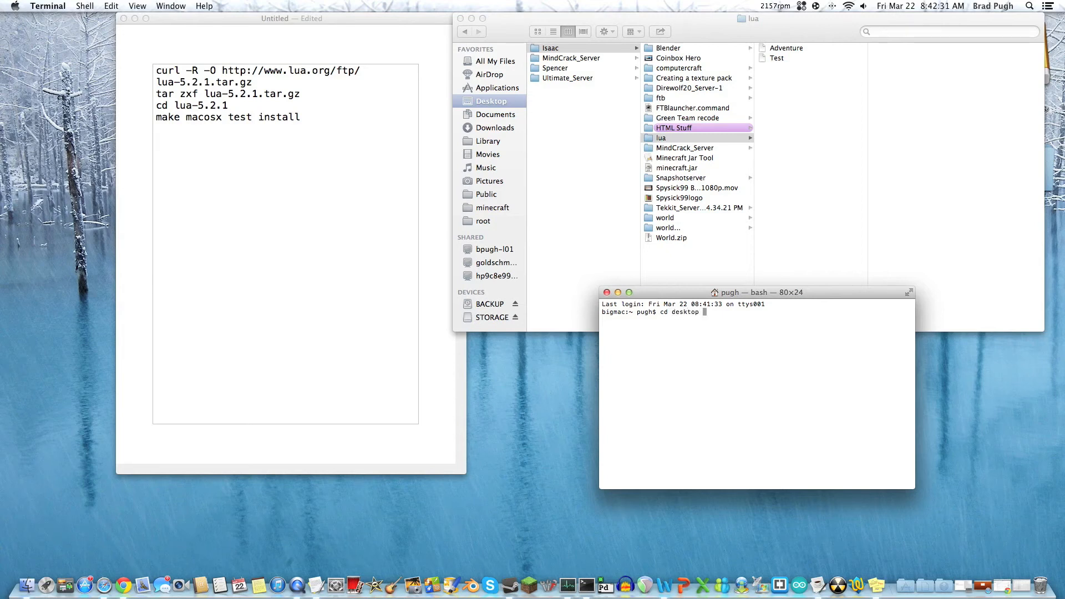
type("/")
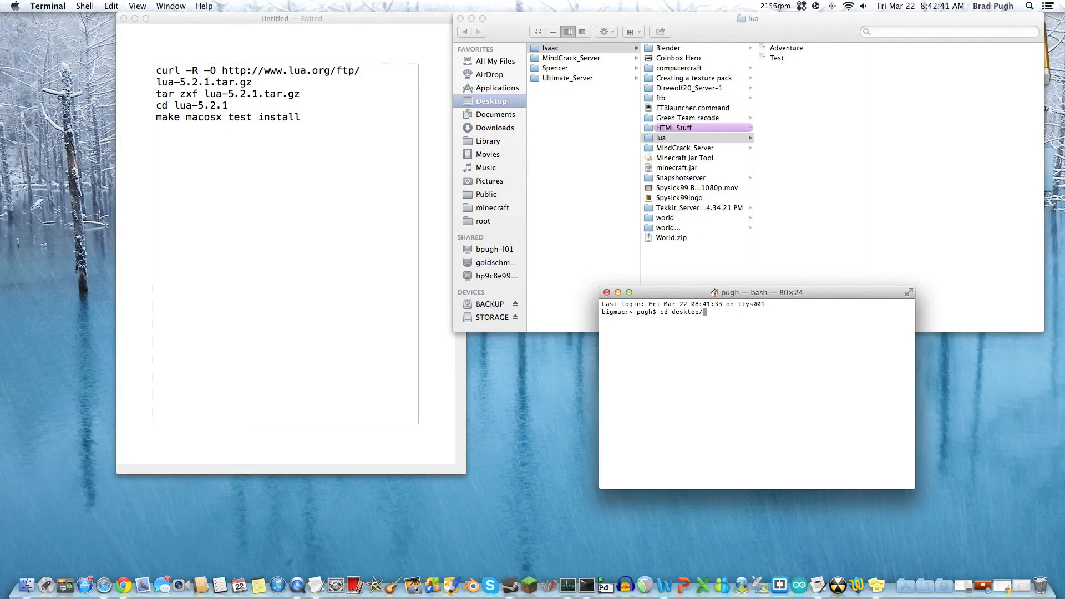
type("H")
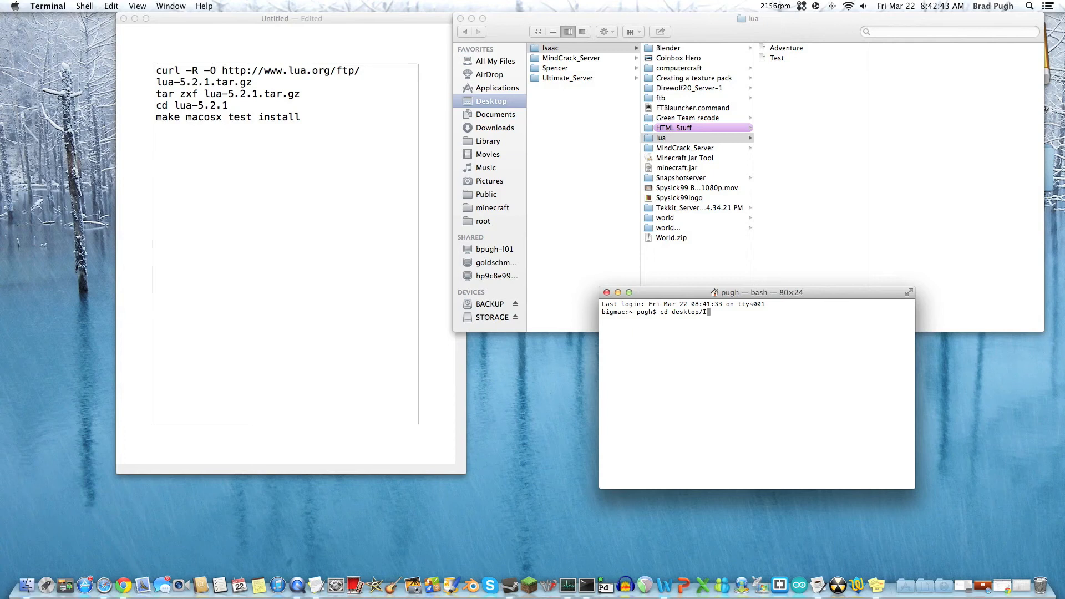
key("Backspace")
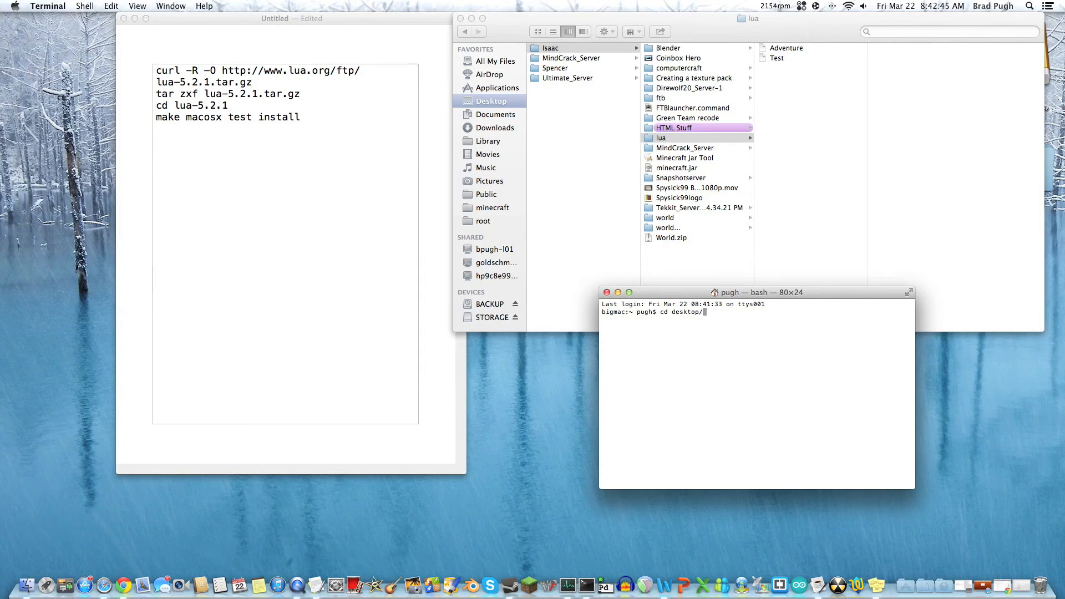
type("isaac")
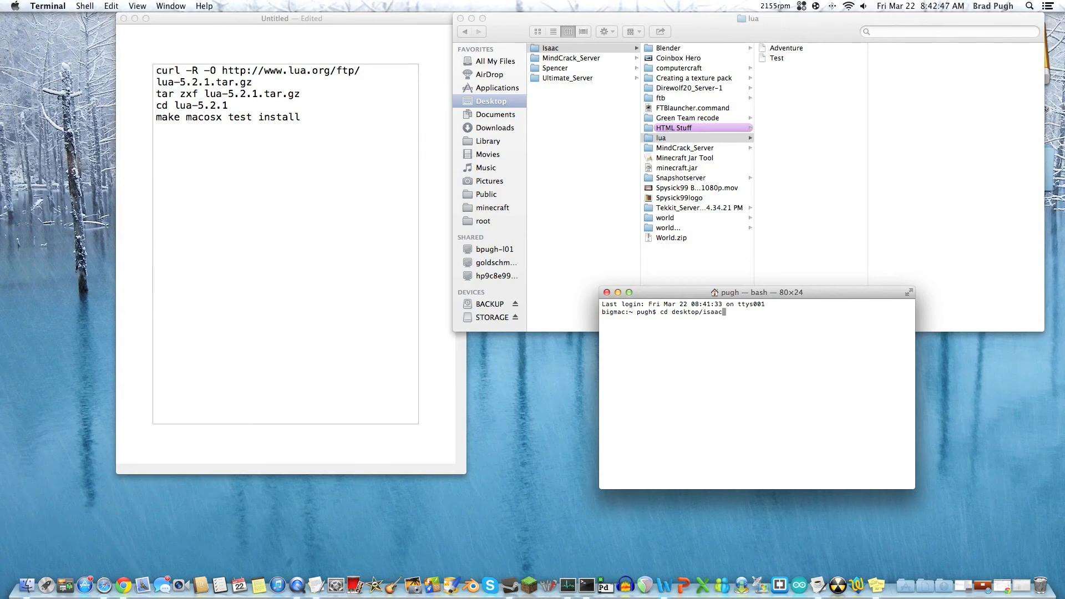
type("/")
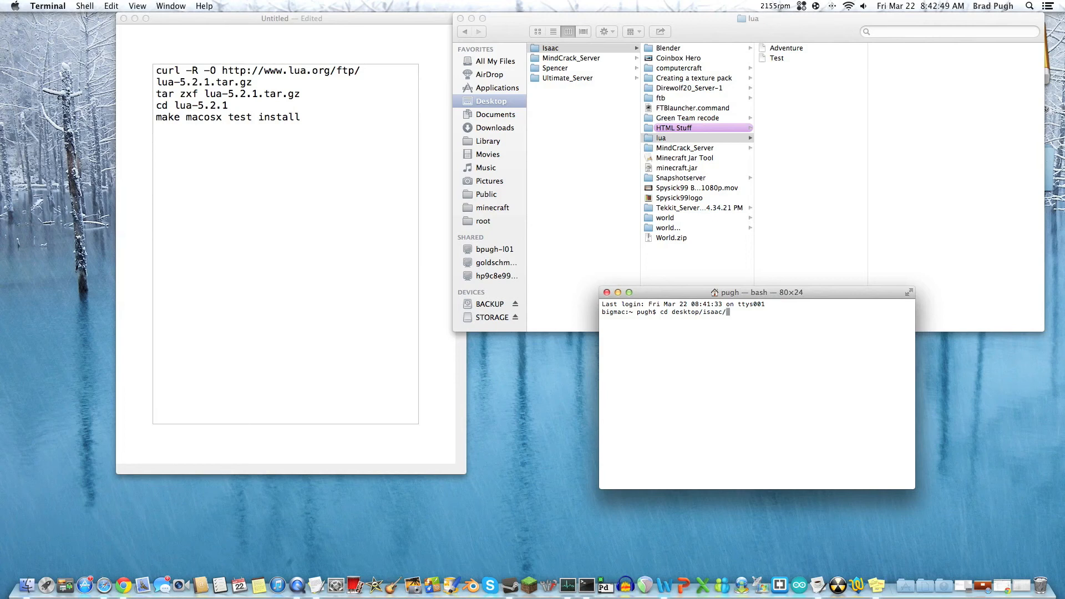
type("lua")
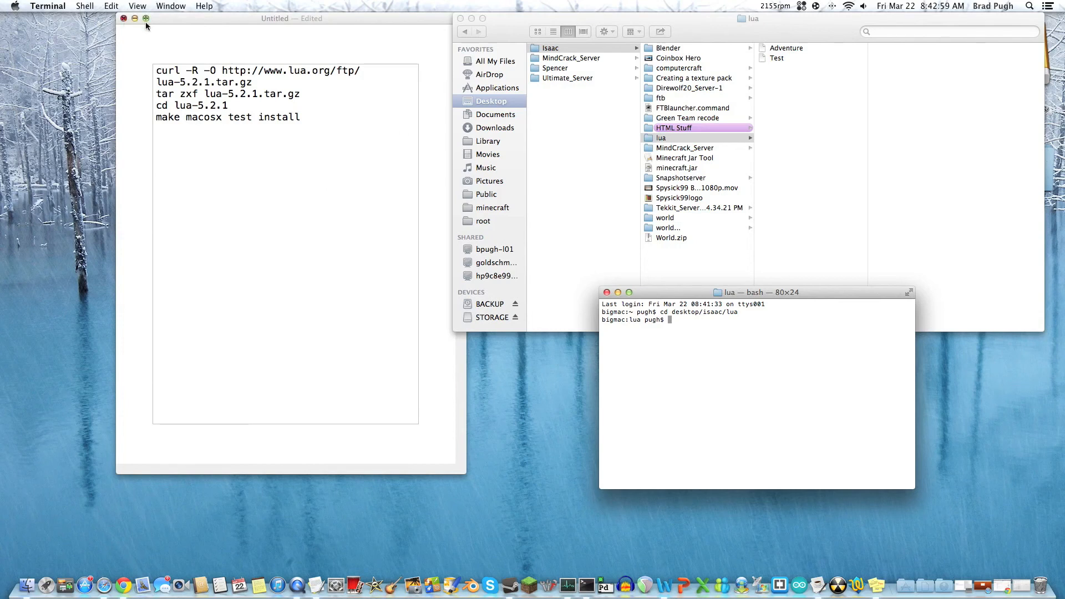
- Close the untitled commands document and choose Don't Save
left_click(124, 19)
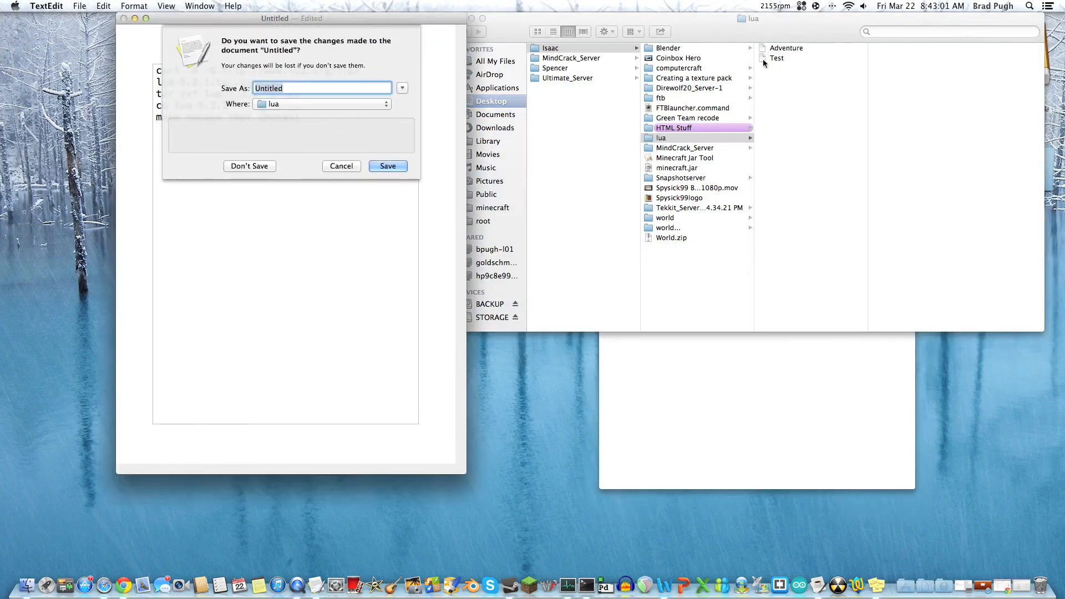
left_click(249, 165)
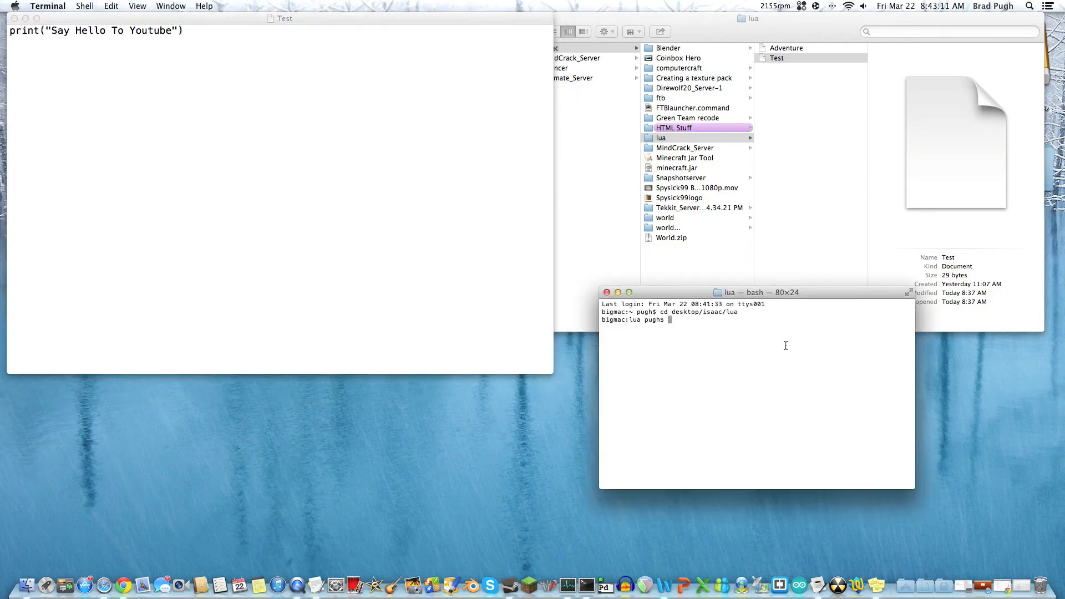
- Run lua Test so the script prints Say Hello To Youtube
type("lu")
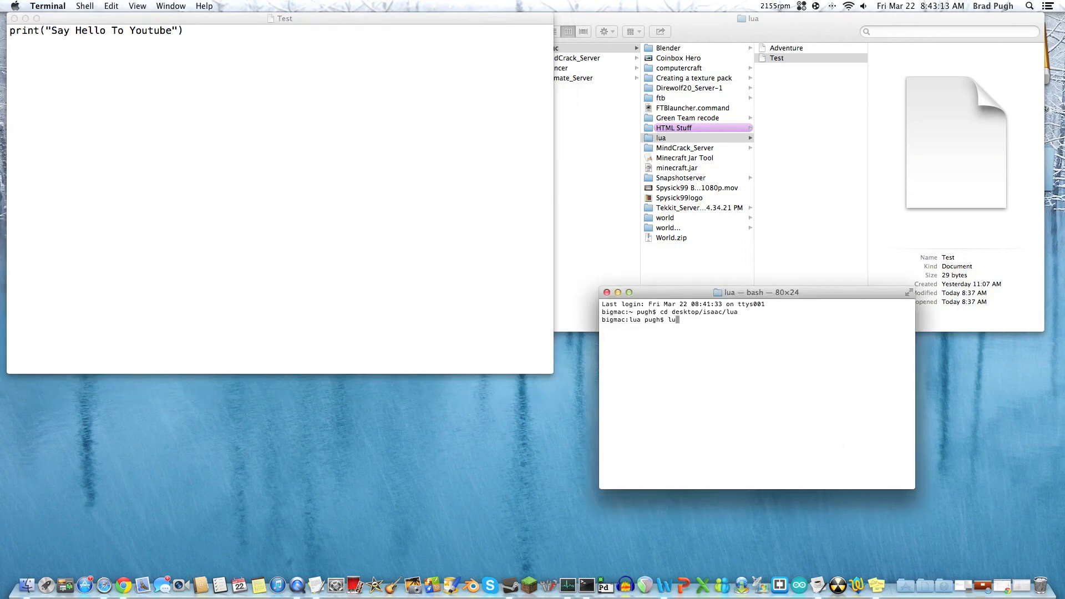
type("a")
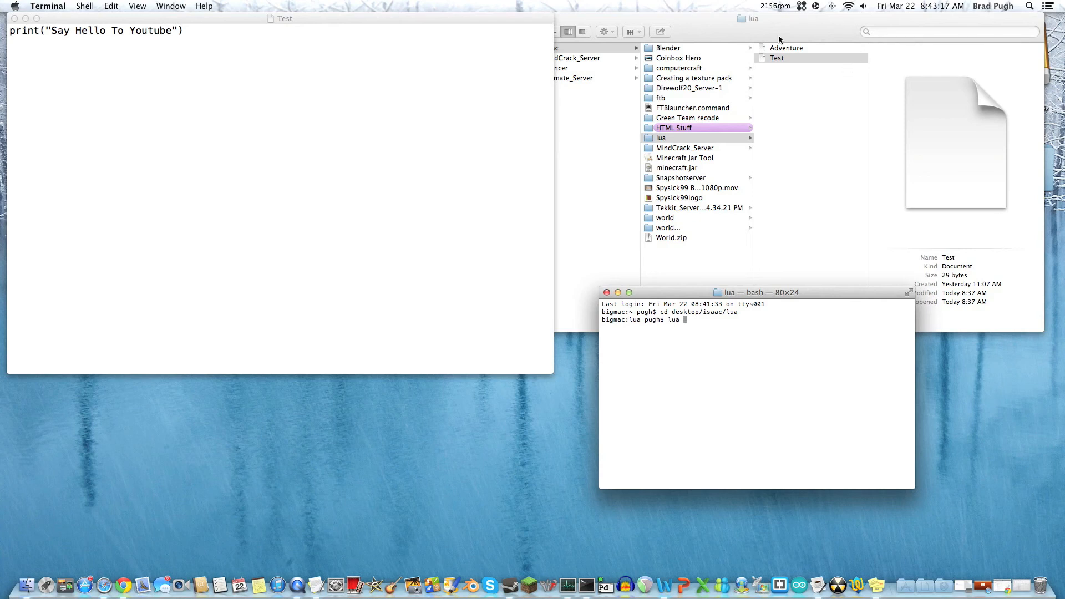
left_click_drag(755, 292, 737, 281)
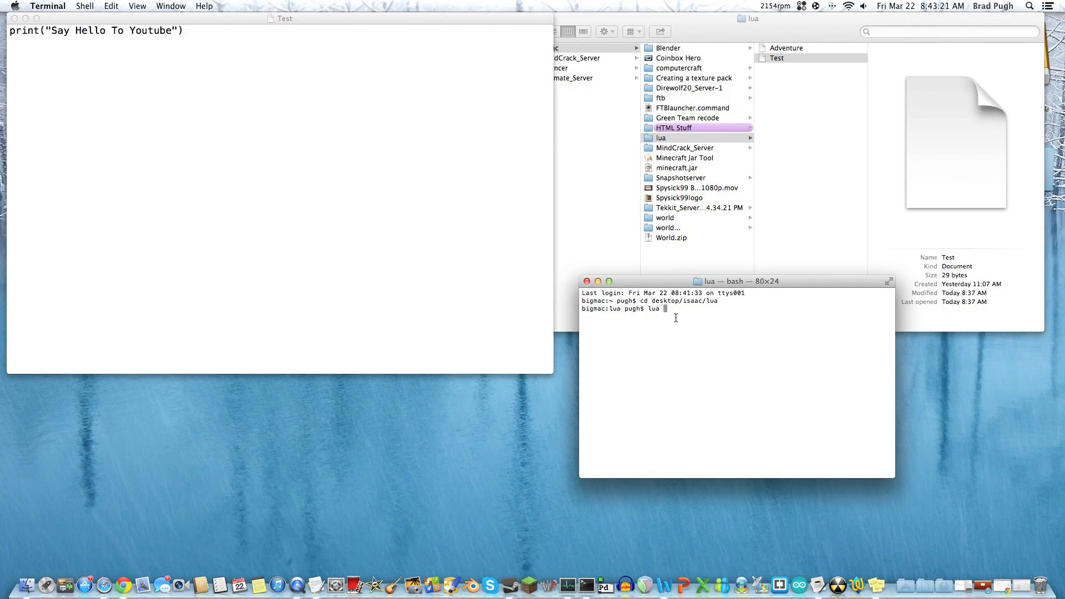
type("T")
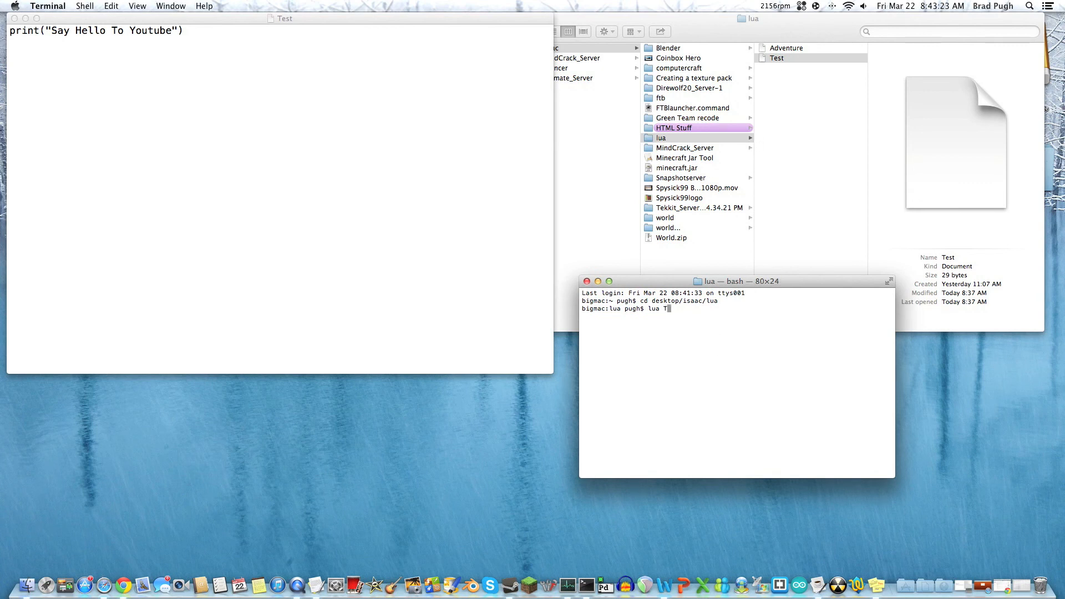
type("est")
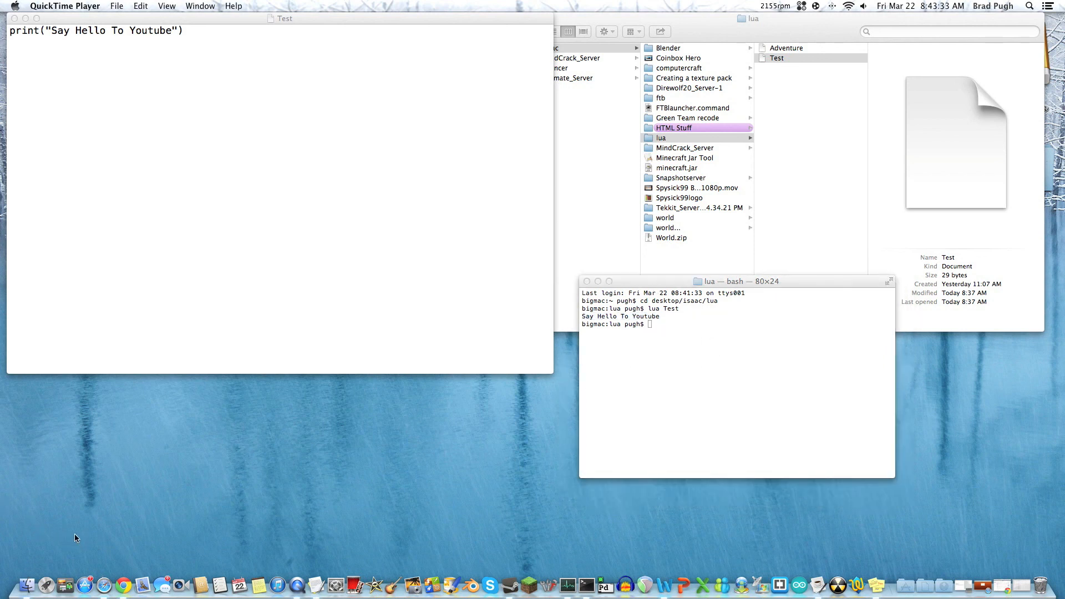
mouse_move(626, 286)
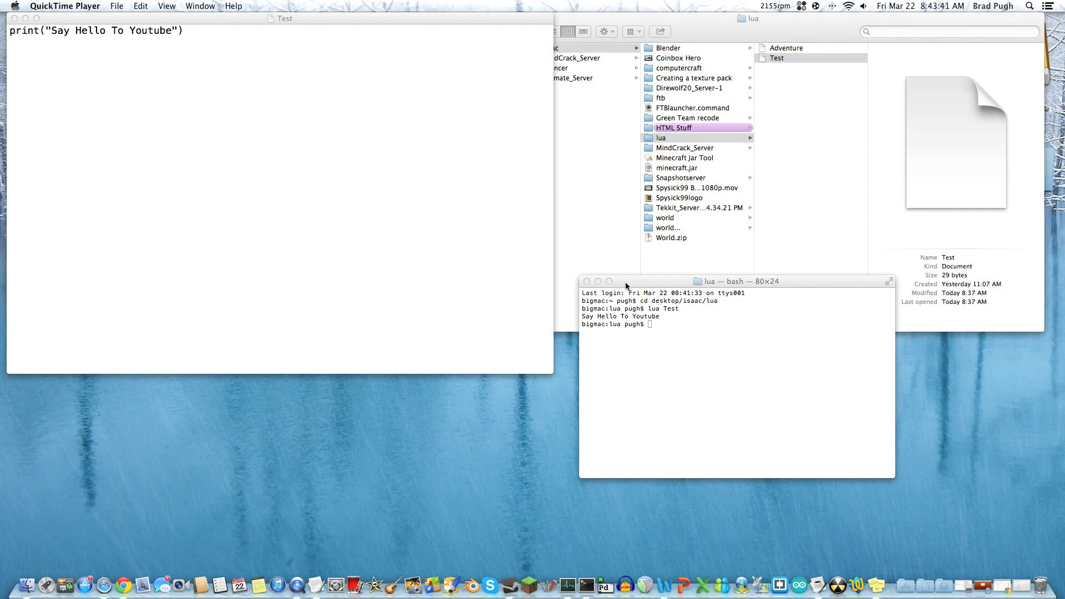
- Bring the Terminal window forward and reposition it on screen
left_click(734, 280)
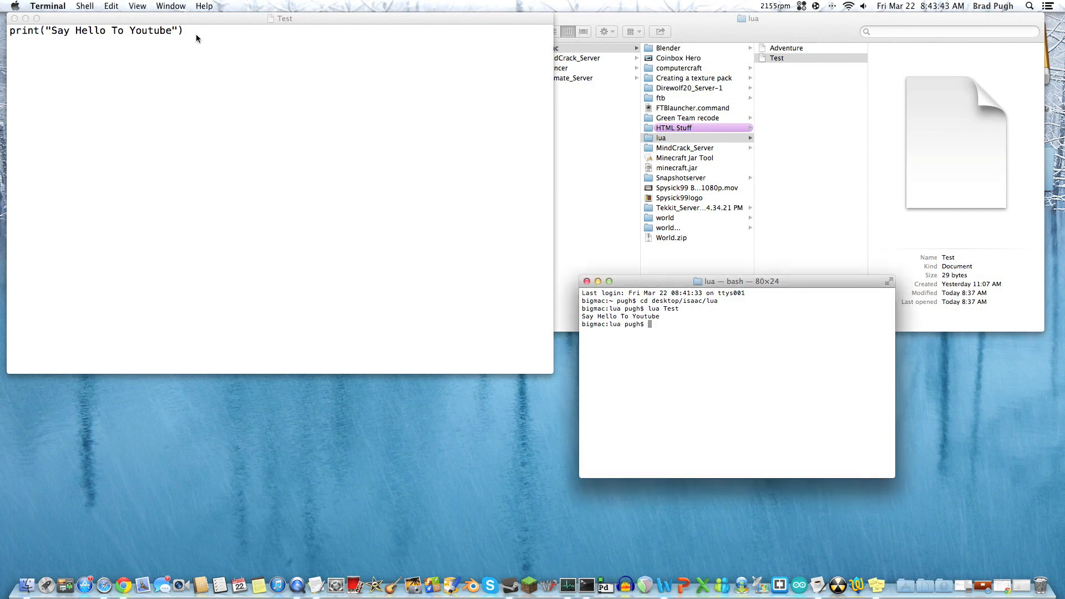
left_click_drag(737, 281, 737, 379)
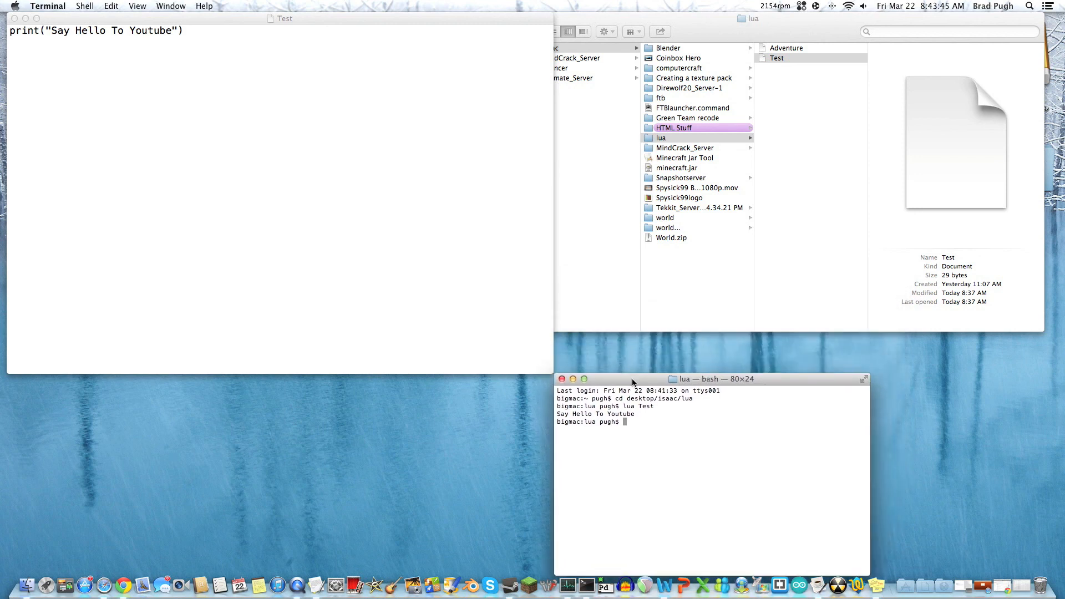
left_click_drag(632, 378, 711, 308)
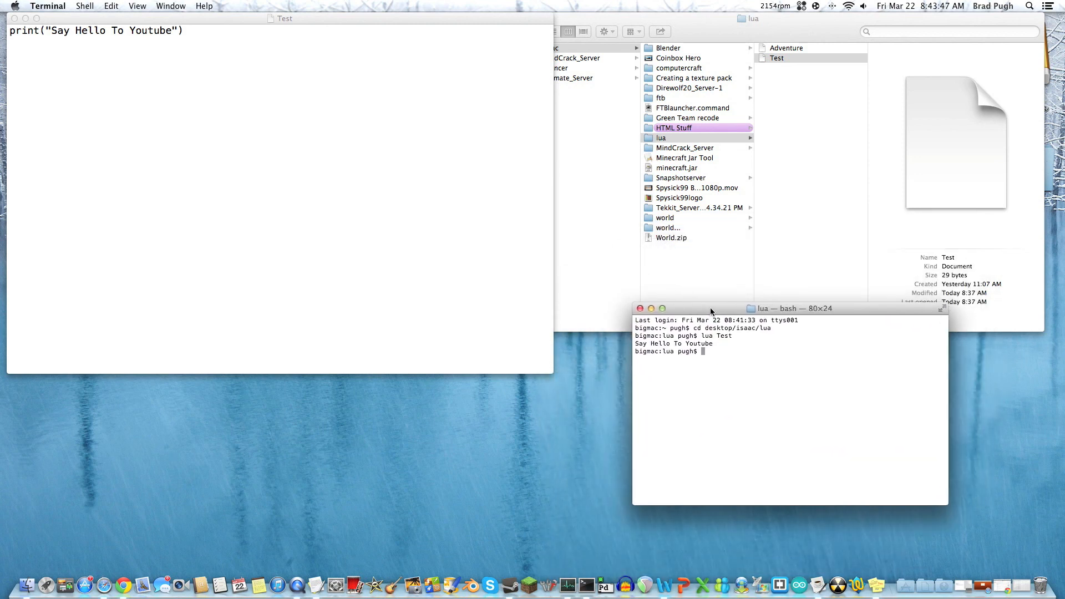